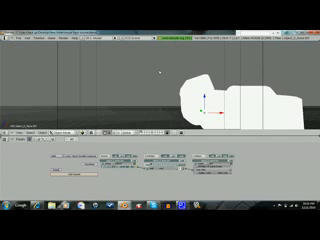
- Select the new muzzle flash plane beside the gun and bring up its context menu
left_click(120, 158)
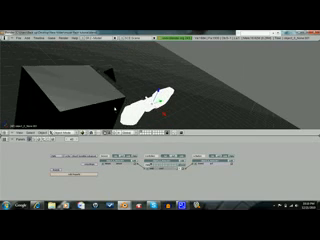
right_click(150, 100)
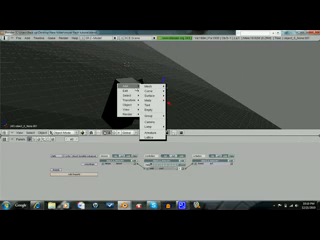